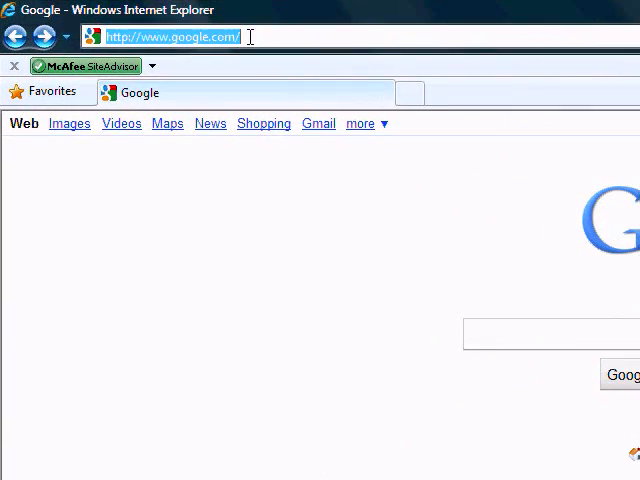
{"action": "type", "text": "www.wat"}
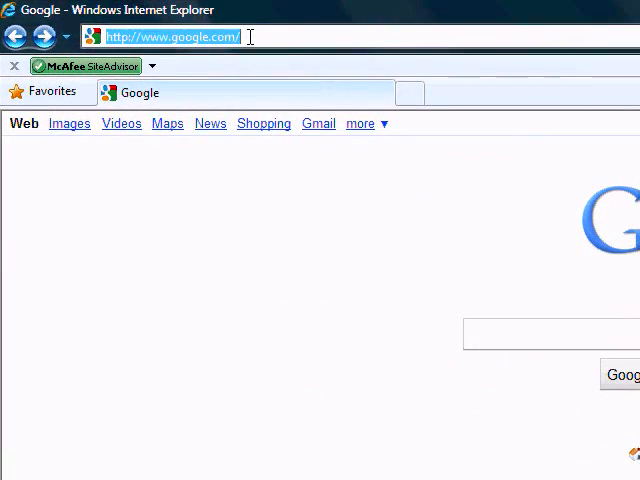
{"action": "type", "text": "www.watt"}
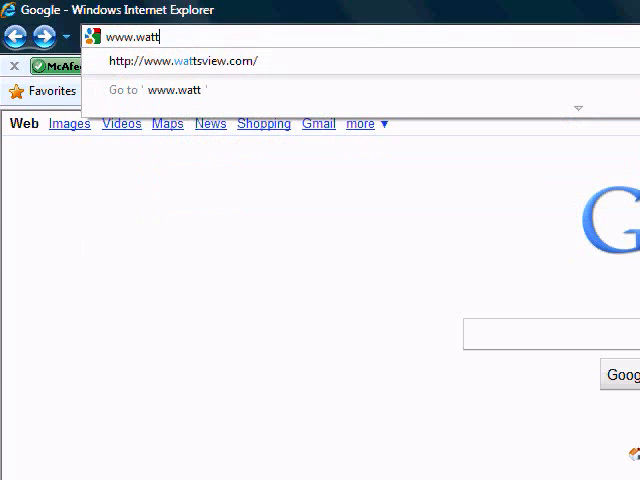
{"action": "type", "text": "sview.com/"}
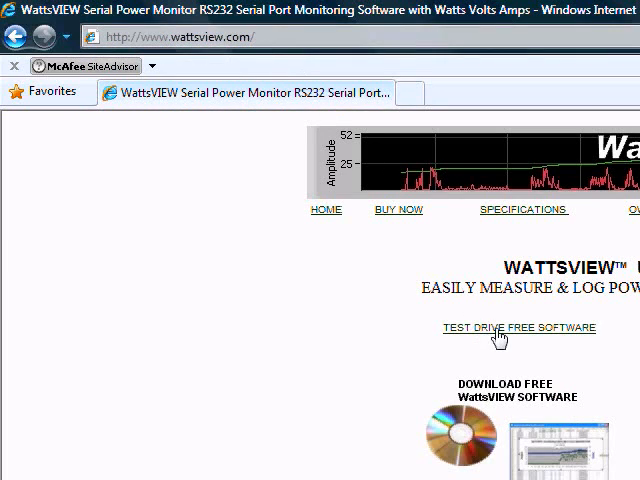
{"action": "left_click", "coordinate": [519, 328]}
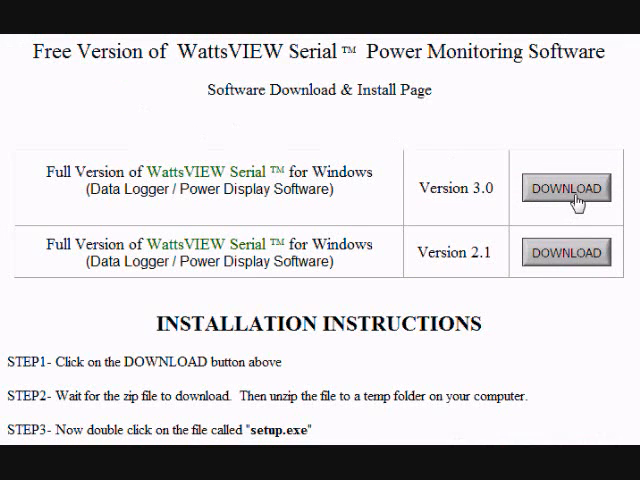
{"action": "scroll", "scroll_direction": "down", "scroll_amount": 3}
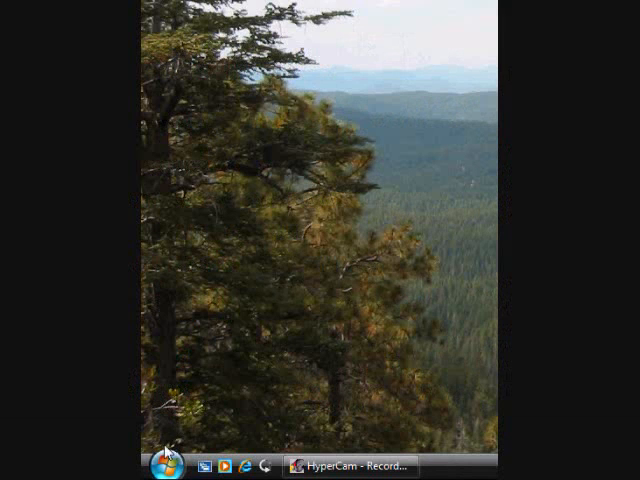
Step: Launch Wattsview-serial from the Start Menu's Wattsview-serial 3.0 folder
{"action": "left_click", "coordinate": [163, 465]}
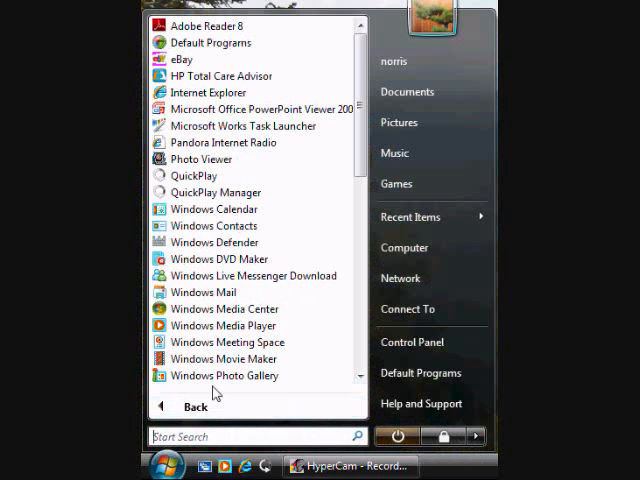
{"action": "scroll", "scroll_direction": "down", "scroll_amount": 3}
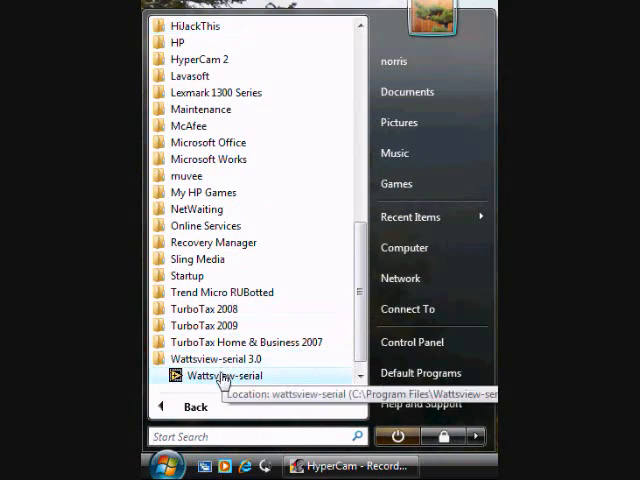
{"action": "left_click", "coordinate": [224, 375]}
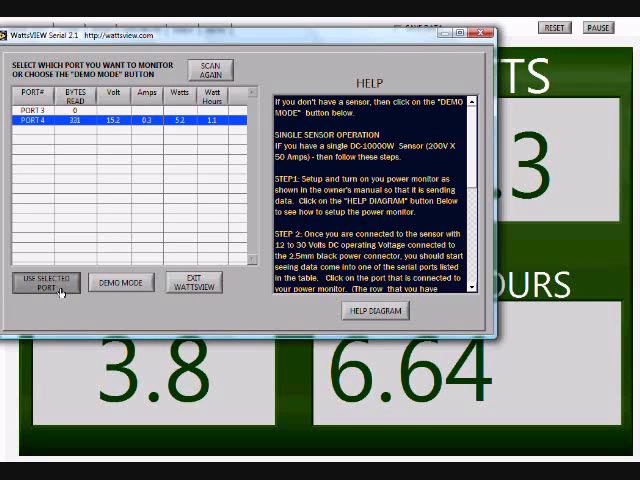
Step: Use PORT 4 for the sensor and show the CHART tab of live readings
{"action": "left_click", "coordinate": [47, 282]}
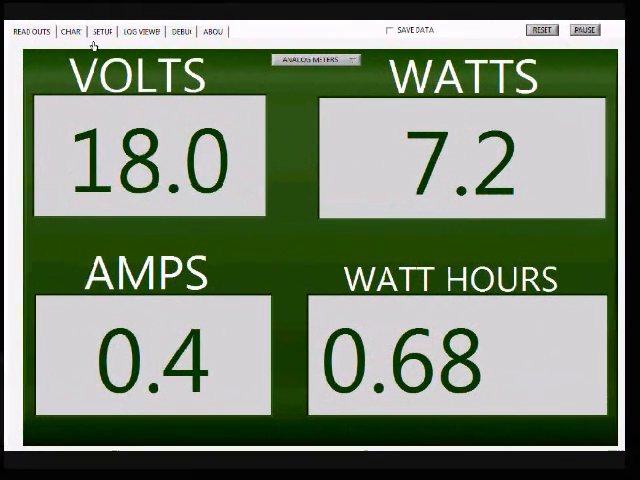
{"action": "left_click", "coordinate": [99, 31]}
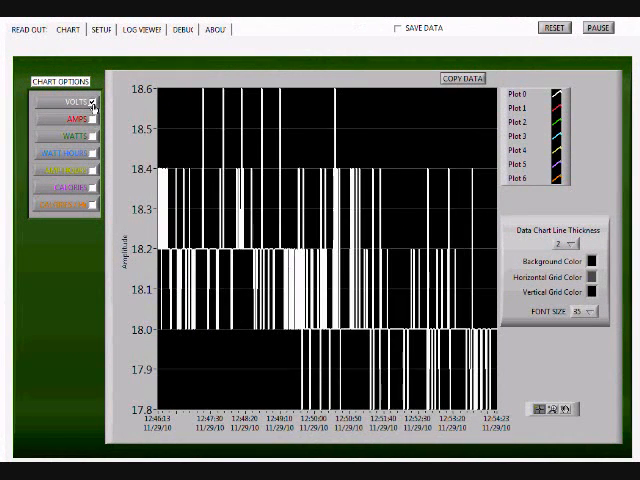
Step: Add AMPS, WATTS and WATT HOURS to the chart, then show READ OUTS again
{"action": "left_click", "coordinate": [91, 122]}
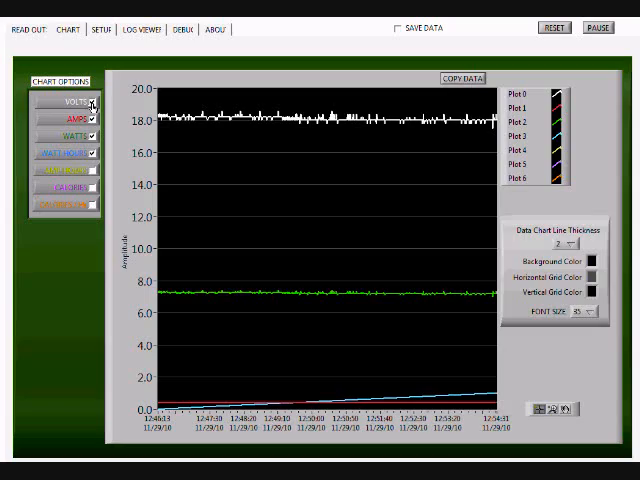
{"action": "left_click", "coordinate": [30, 31]}
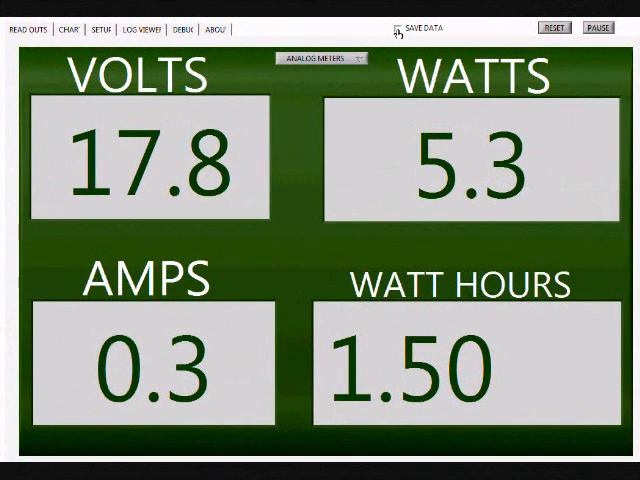
Step: Enable SAVE DATA with the log comment 'Solar Panel'
{"action": "left_click", "coordinate": [392, 27]}
{"action": "type", "text": "Solar Panel"}
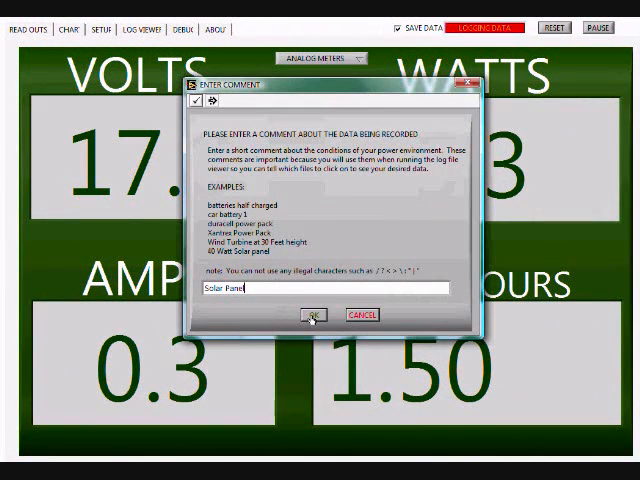
{"action": "left_click", "coordinate": [311, 314]}
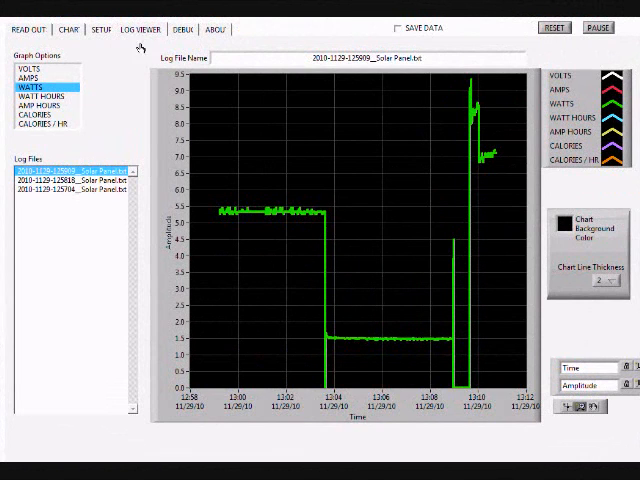
{"action": "left_click", "coordinate": [65, 180]}
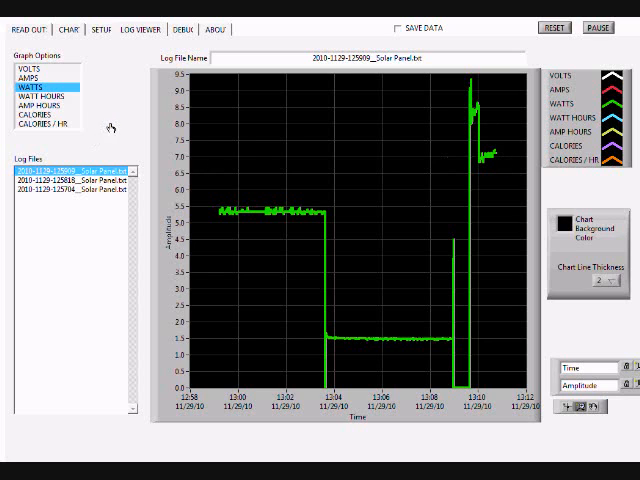
{"action": "mouse_move", "coordinate": [105, 122]}
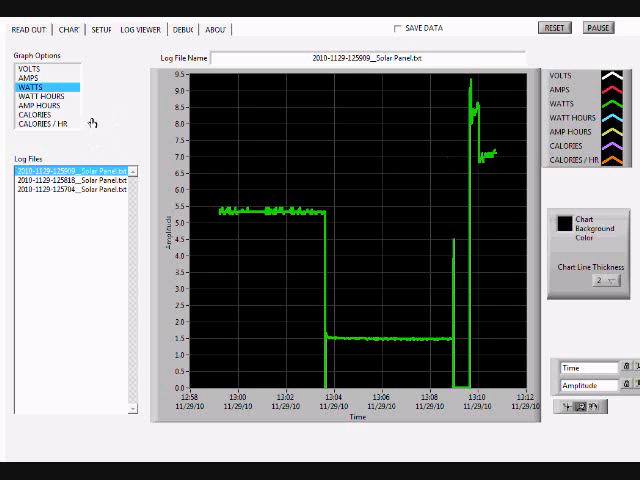